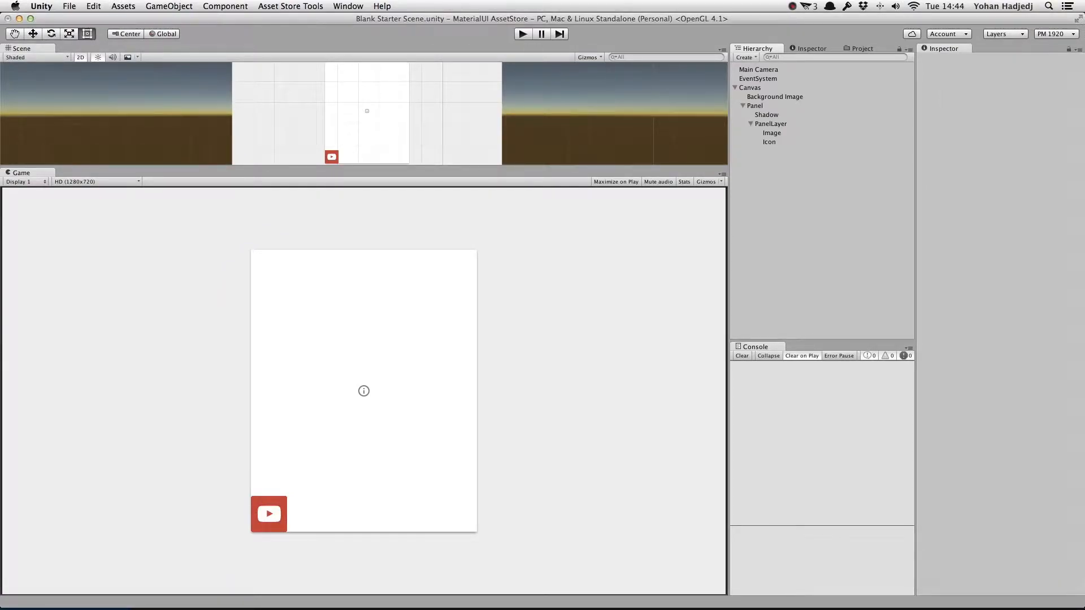
Step: Inspect the Image and Icon objects, then delete the red YouTube Image, leaving Icon under PanelLayer
click(771, 132)
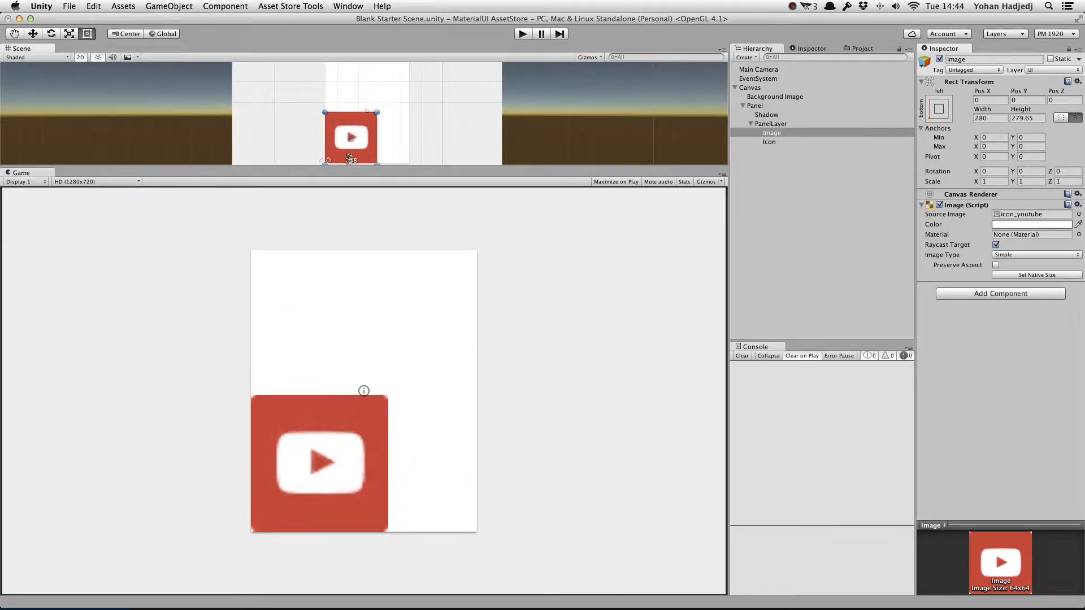
click(769, 141)
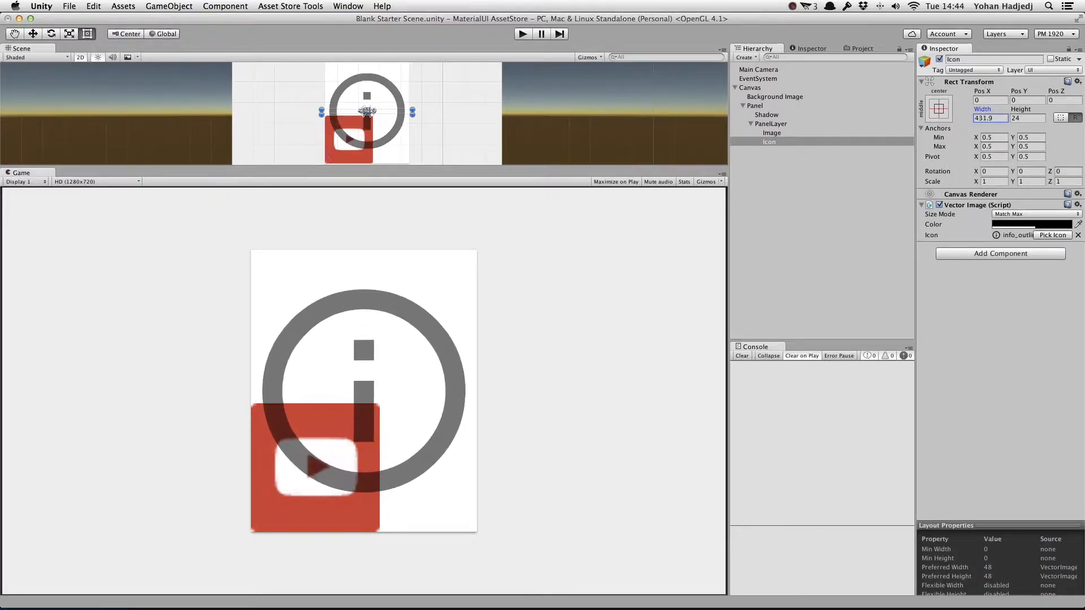
right_click(771, 124)
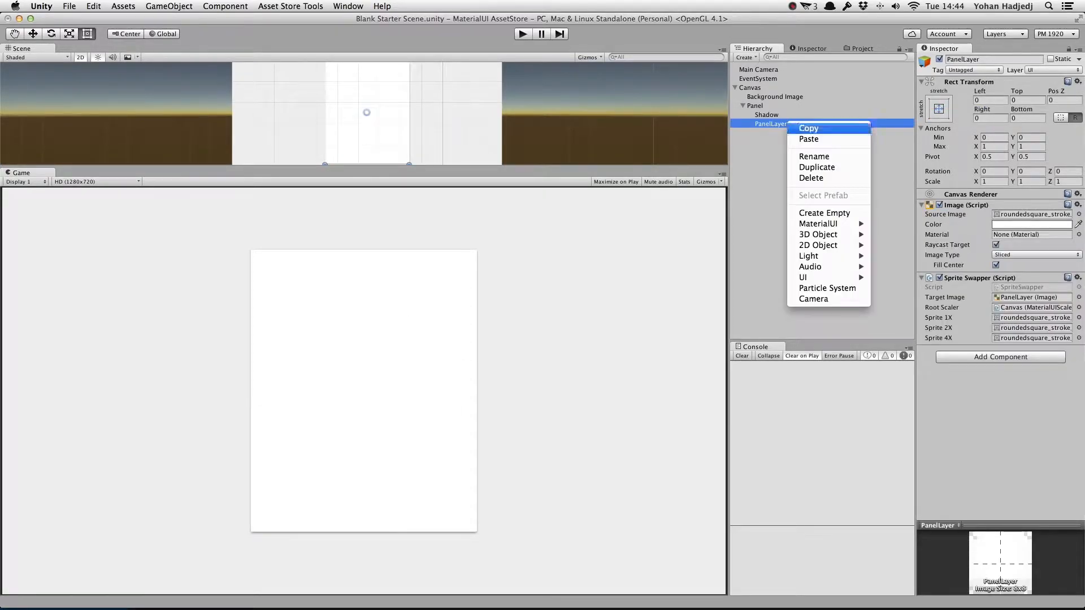
mouse_move(819, 224)
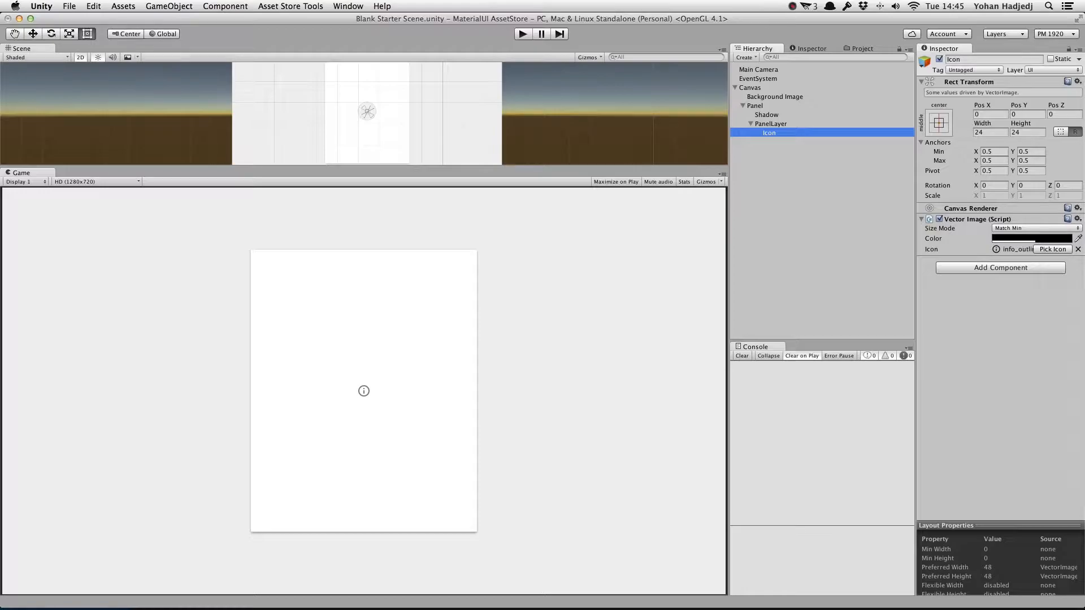
Step: In the Icon Picker, try contact card, add circle, add-to-queue and airline seat icons
click(1053, 249)
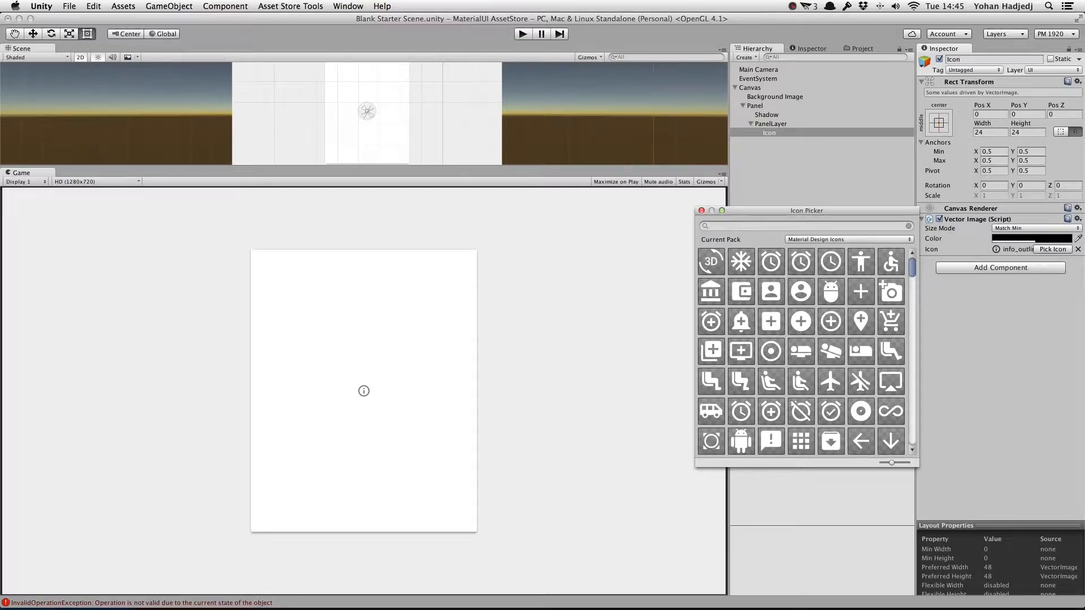
click(771, 292)
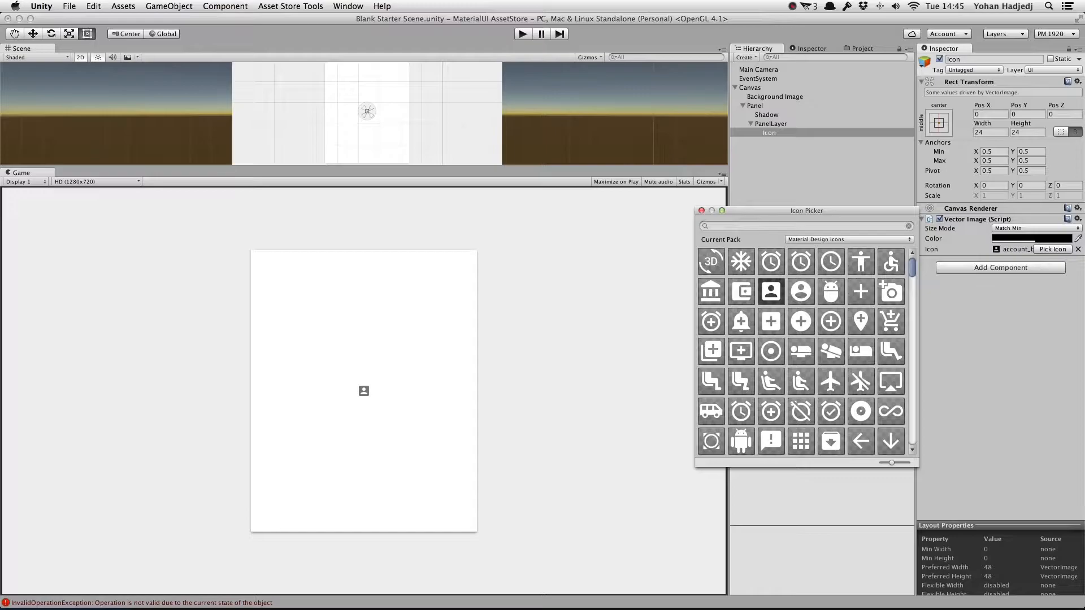
click(800, 321)
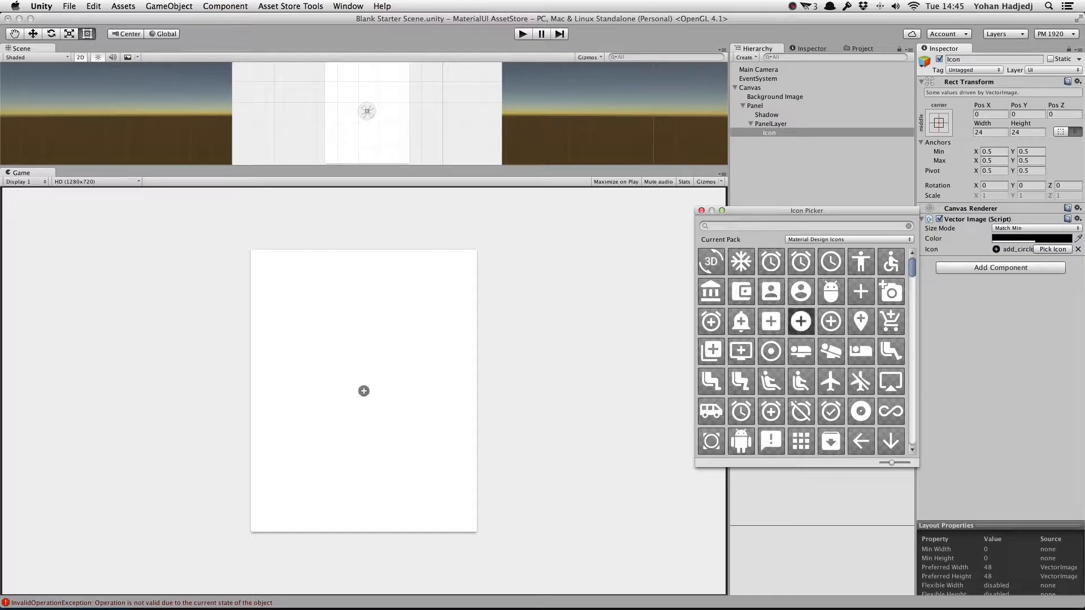
click(740, 351)
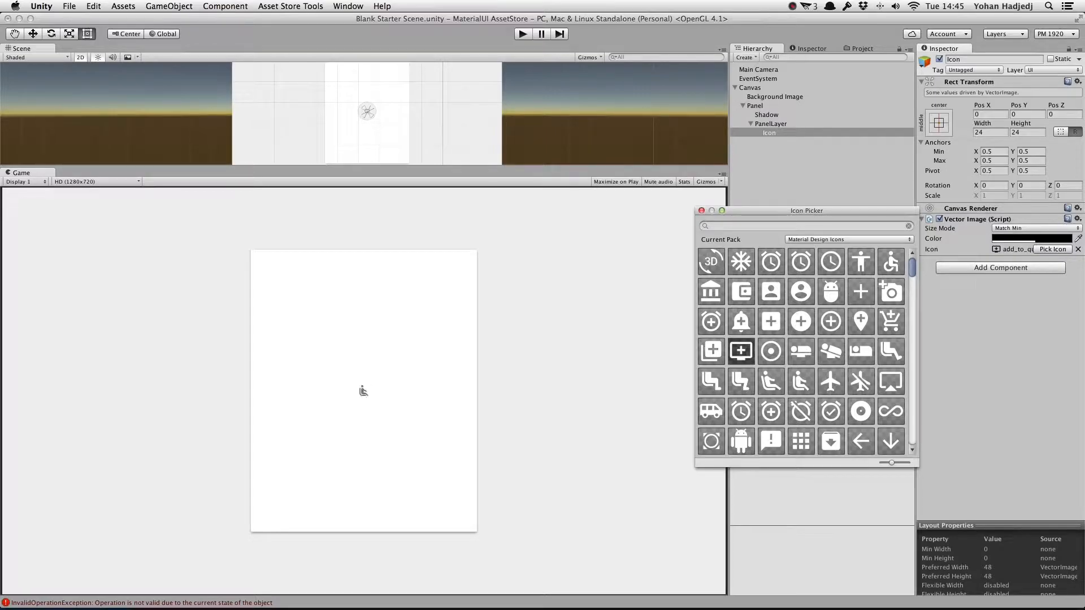
click(800, 382)
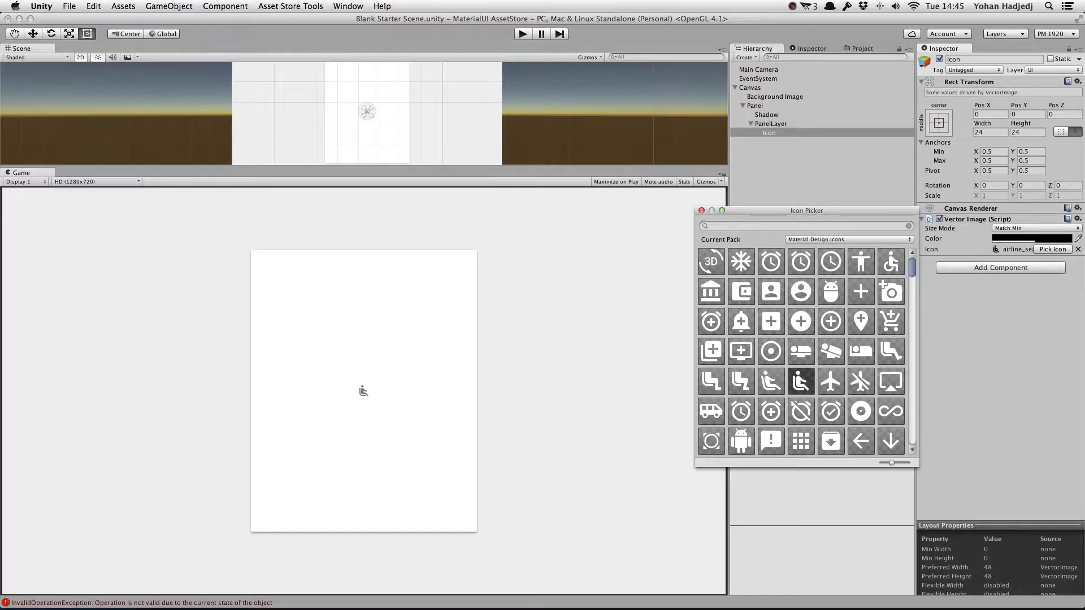
mouse_move(800, 382)
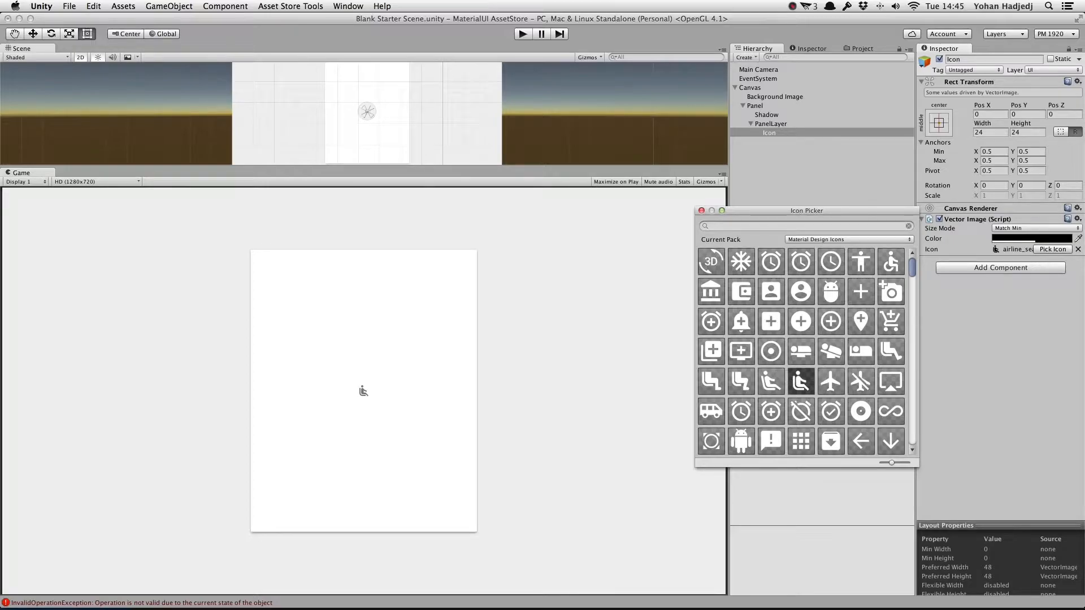
Step: Settle on account_circle, search 'alarm', enlarge the picker and close it
click(800, 291)
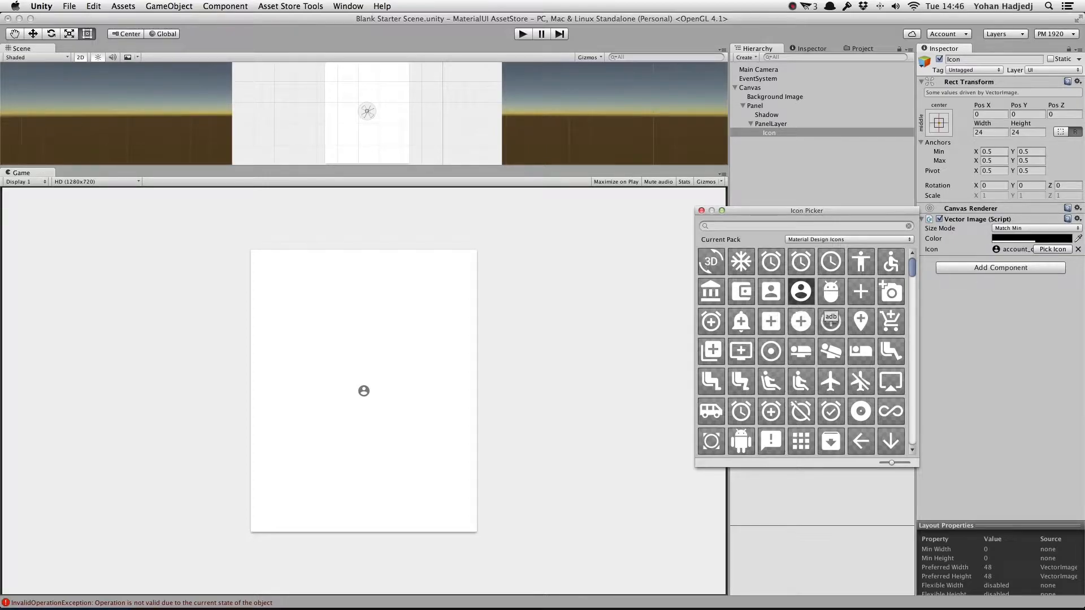
text(alarm)
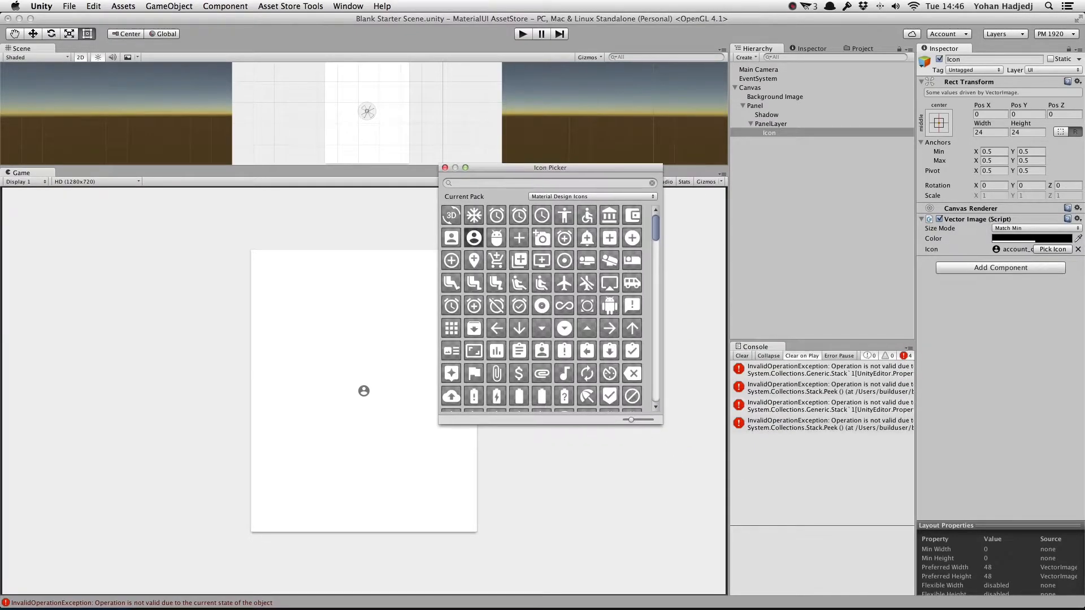
drag(661, 426, 744, 499)
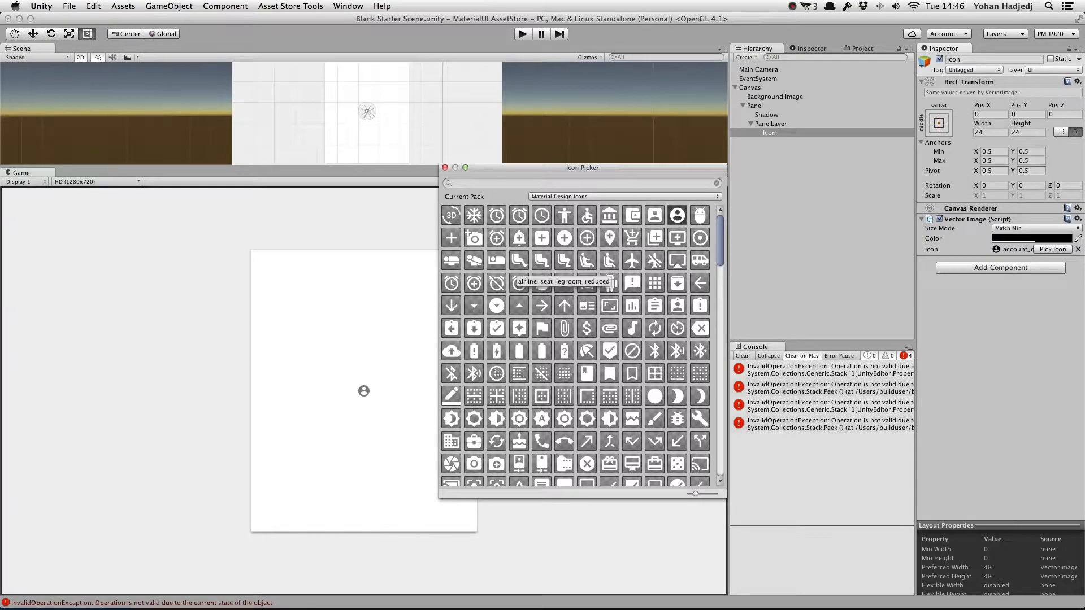
click(445, 167)
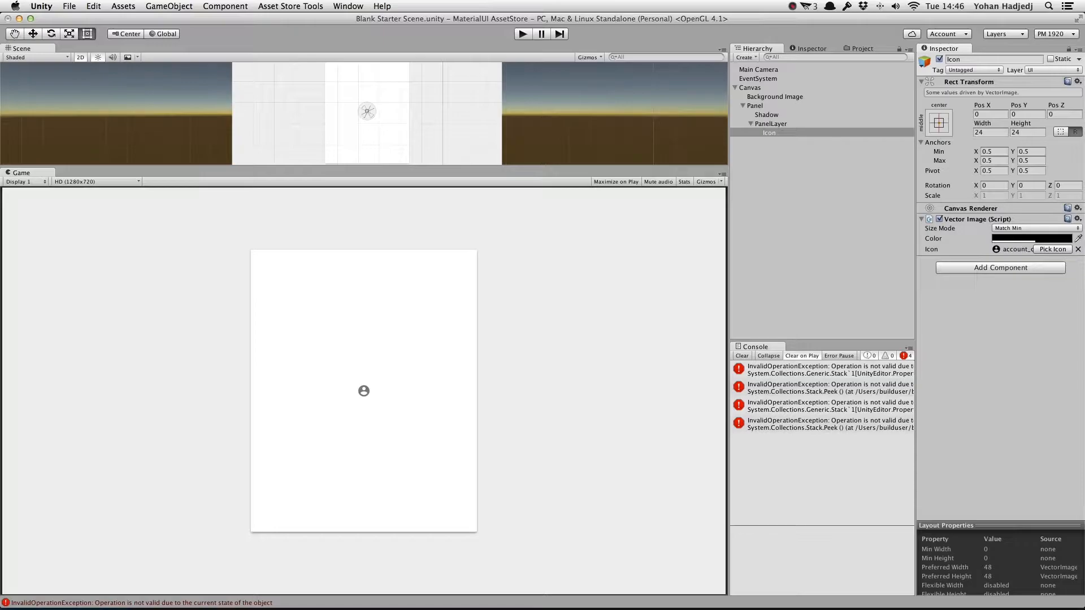
Step: Set Height 48, try Match Max and Match Height, then use Manual size mode with Size 398.8
click(741, 355)
text(48)
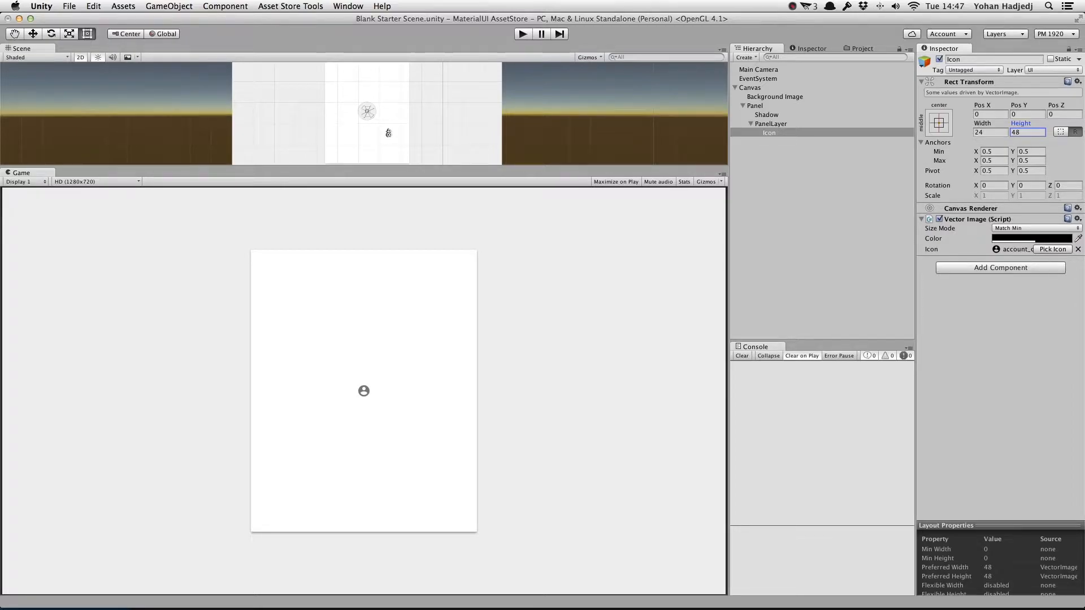
click(1034, 228)
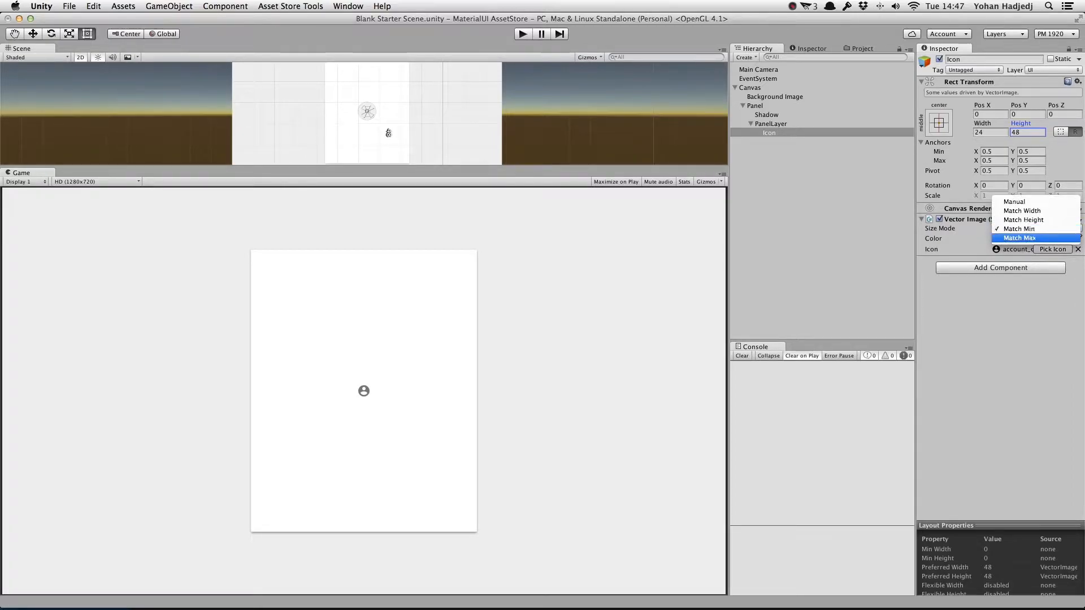
click(1020, 238)
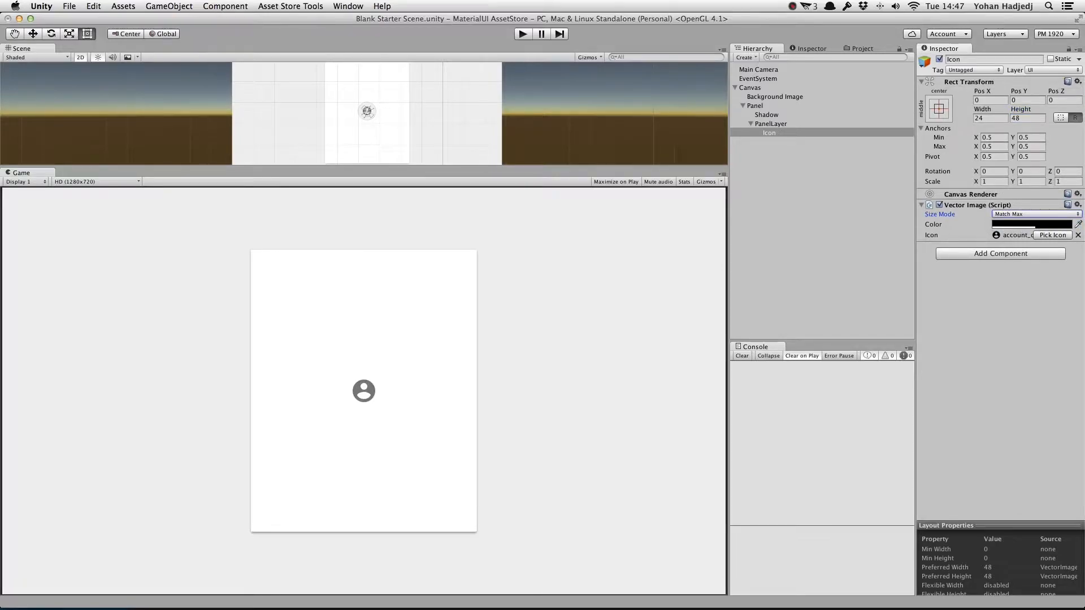
click(1034, 215)
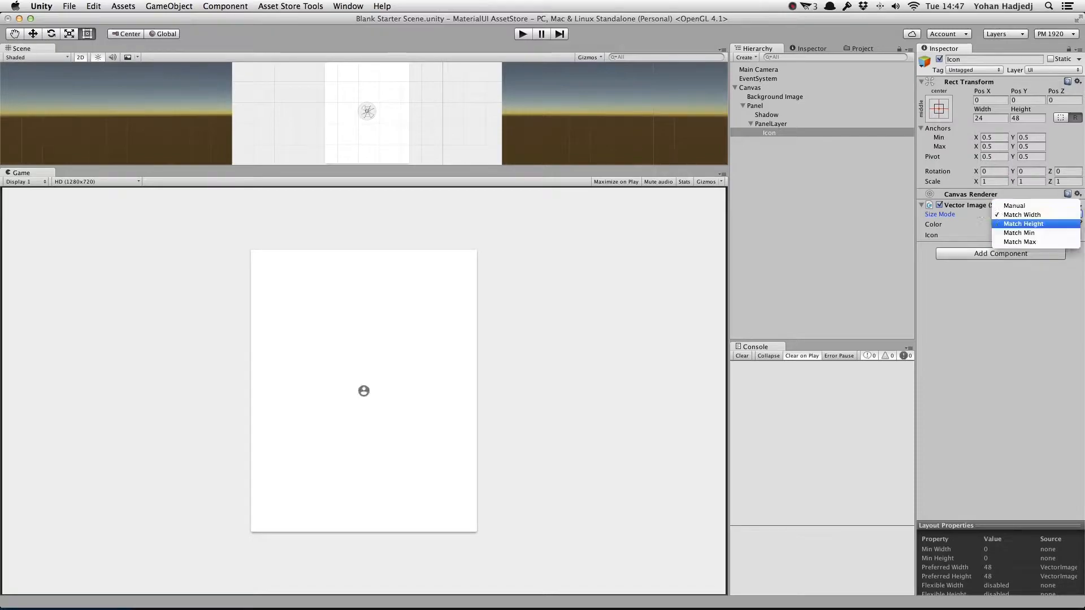
click(1023, 224)
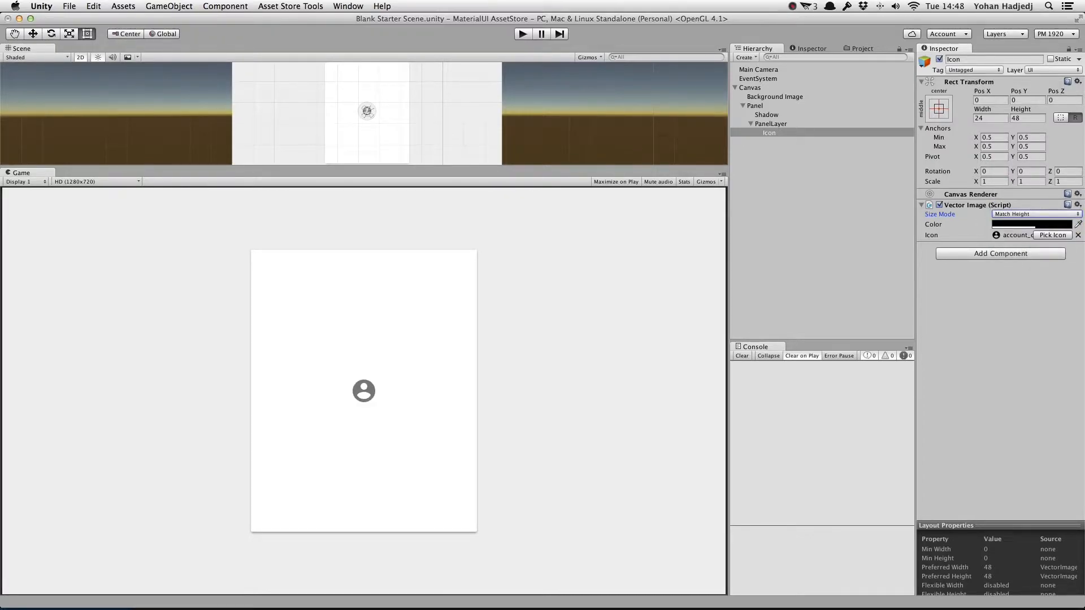
click(1037, 213)
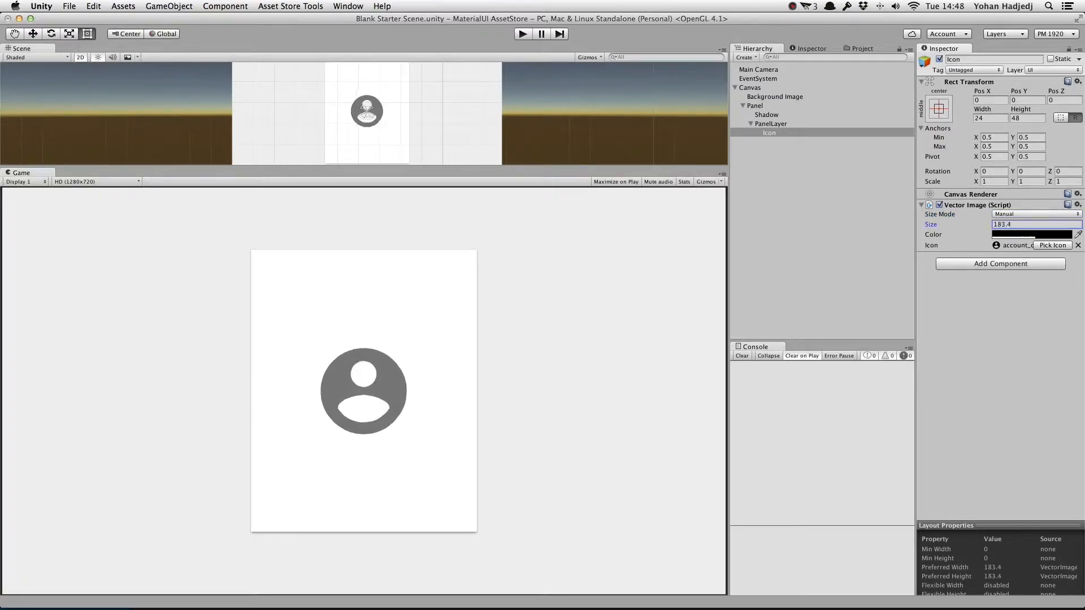
text(398.8)
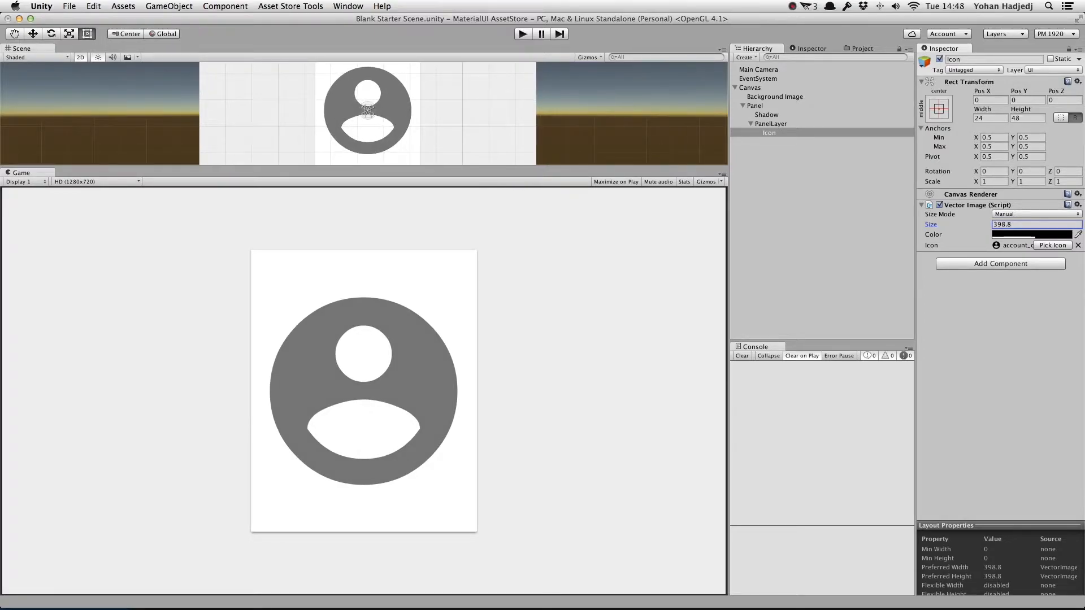
Step: Add a Content Size Fitter using preferred size and set the icon colour to blue
click(1000, 264)
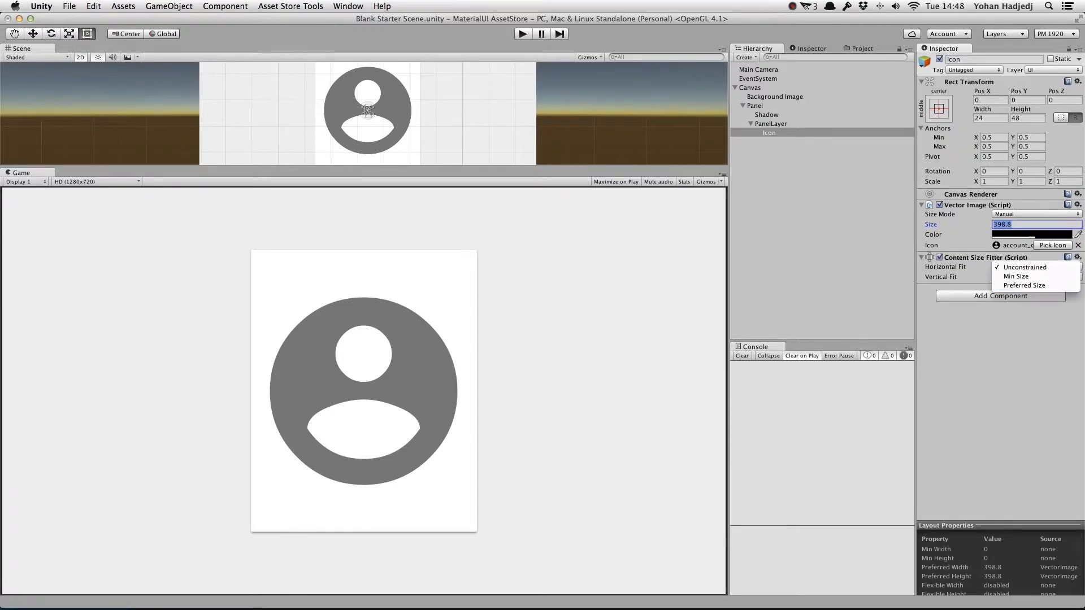
click(1025, 285)
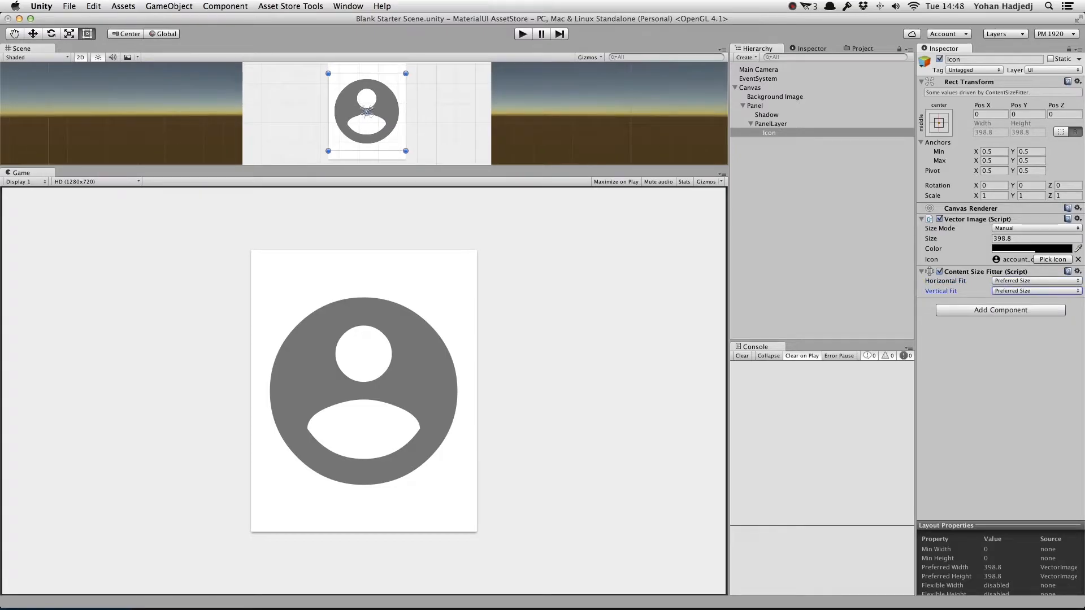
click(1020, 248)
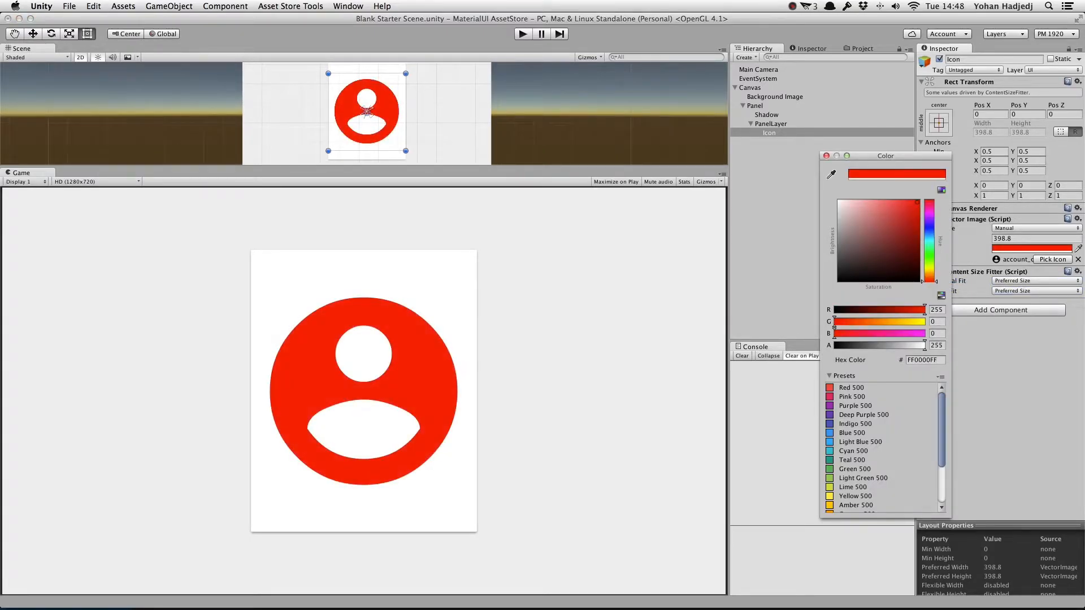
click(855, 423)
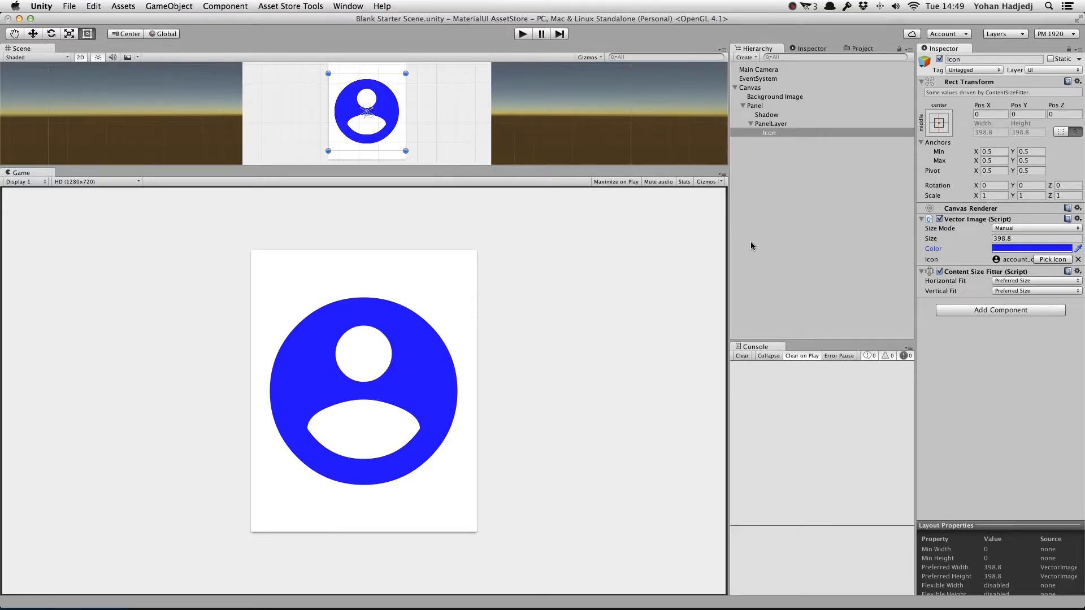
Step: Open Window > MaterialUI > VectorImageManager and download FontAwesome, MapIcons, Socialicious and WeatherIcons
click(349, 6)
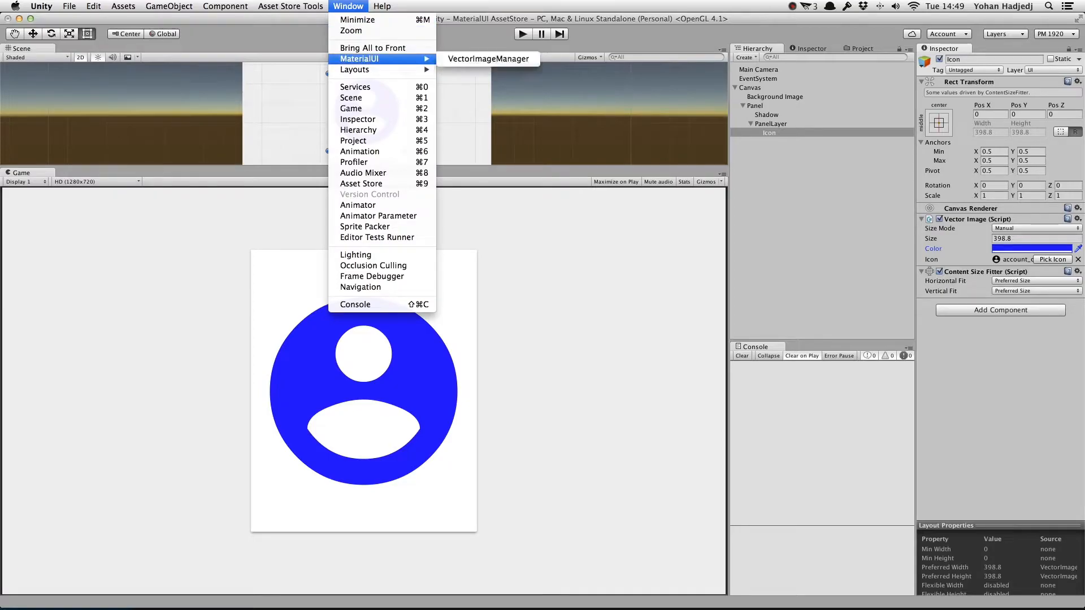
click(486, 58)
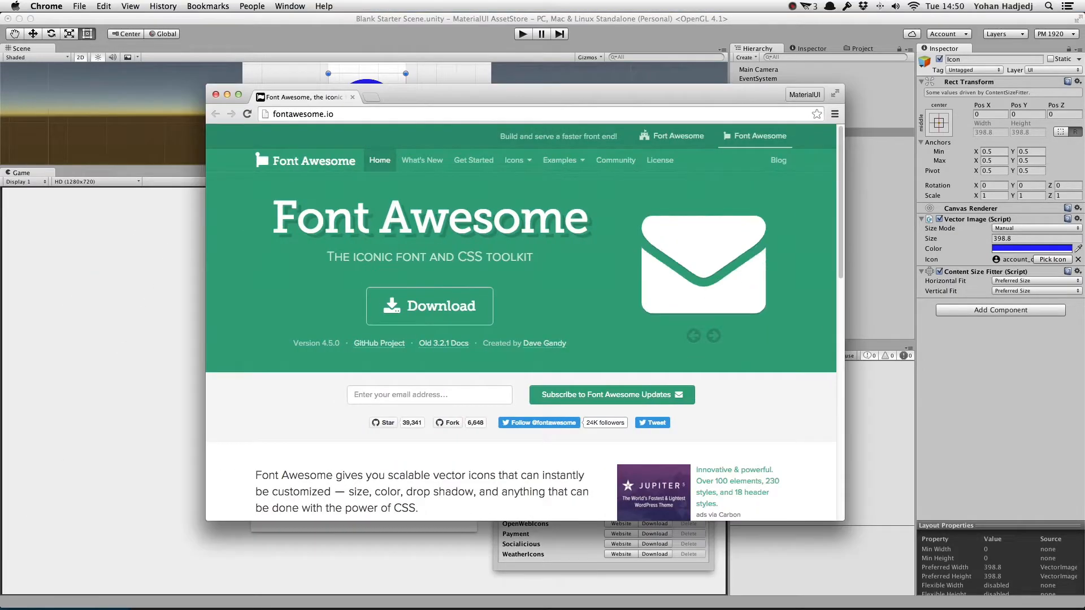
click(514, 160)
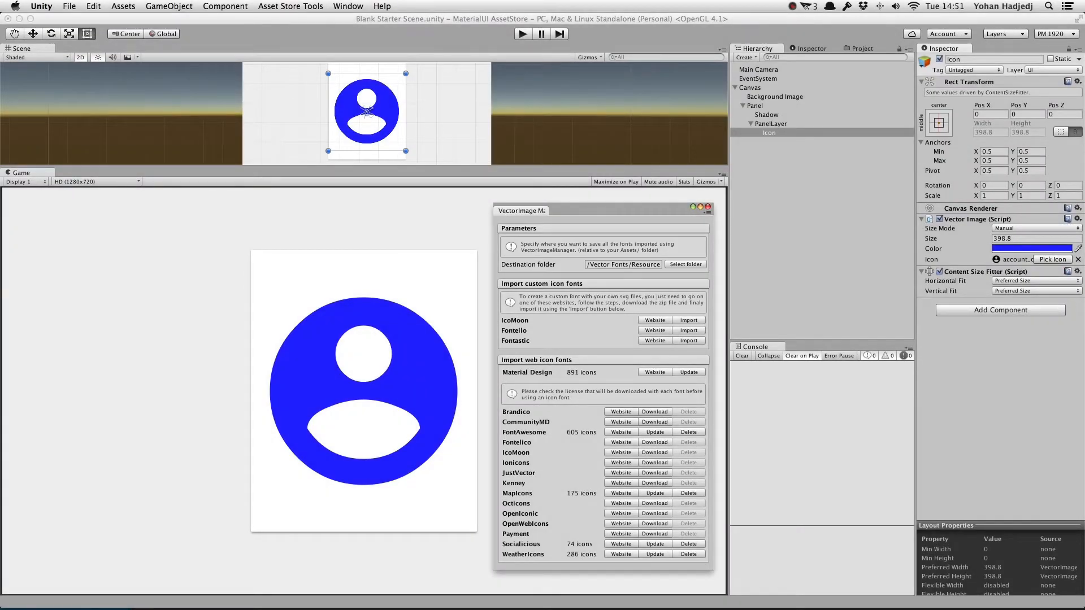
Step: View the WeatherIcons LICENSE under Vector Fonts, then reselect Icon and make it dark grey at size 250
click(859, 47)
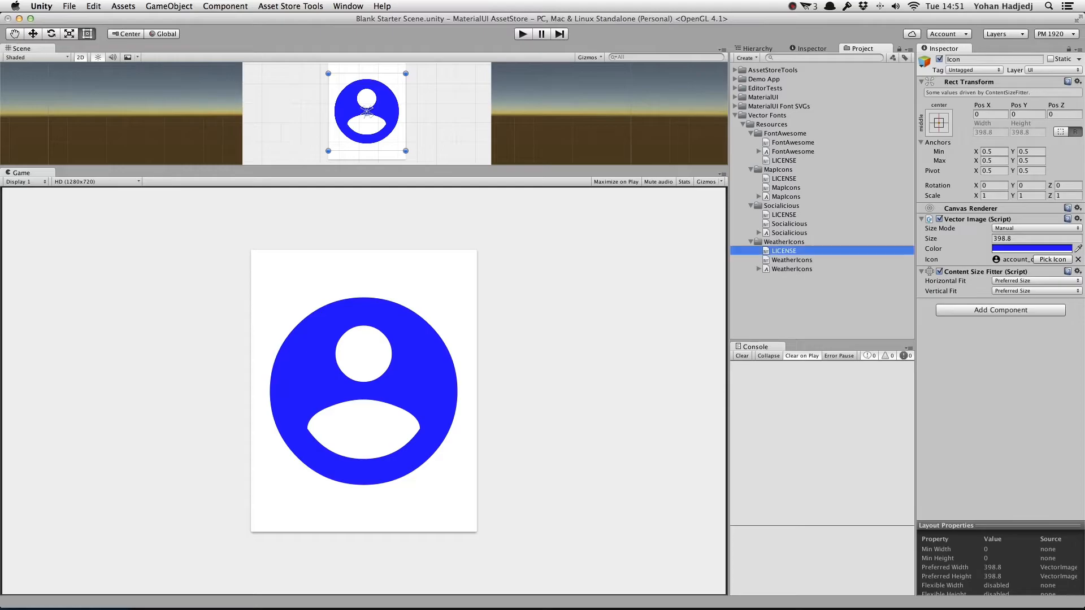
click(784, 251)
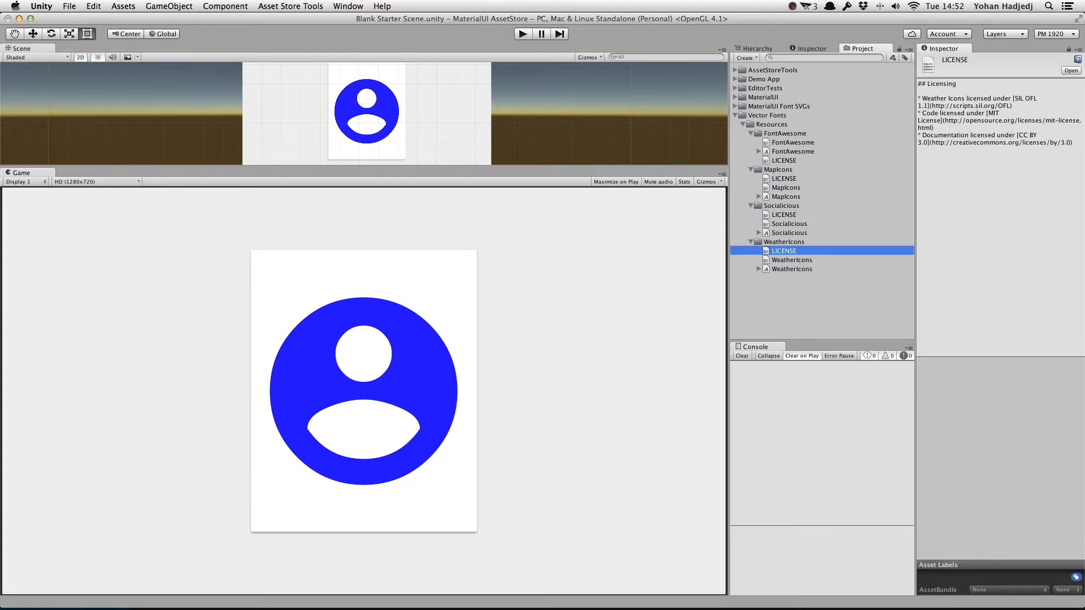
click(758, 47)
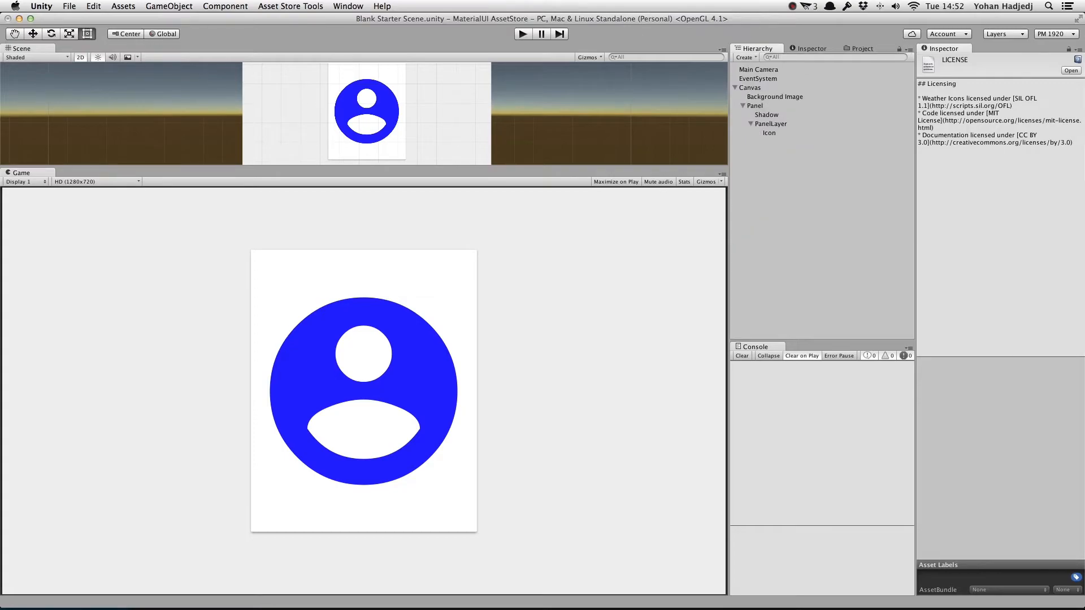
click(769, 133)
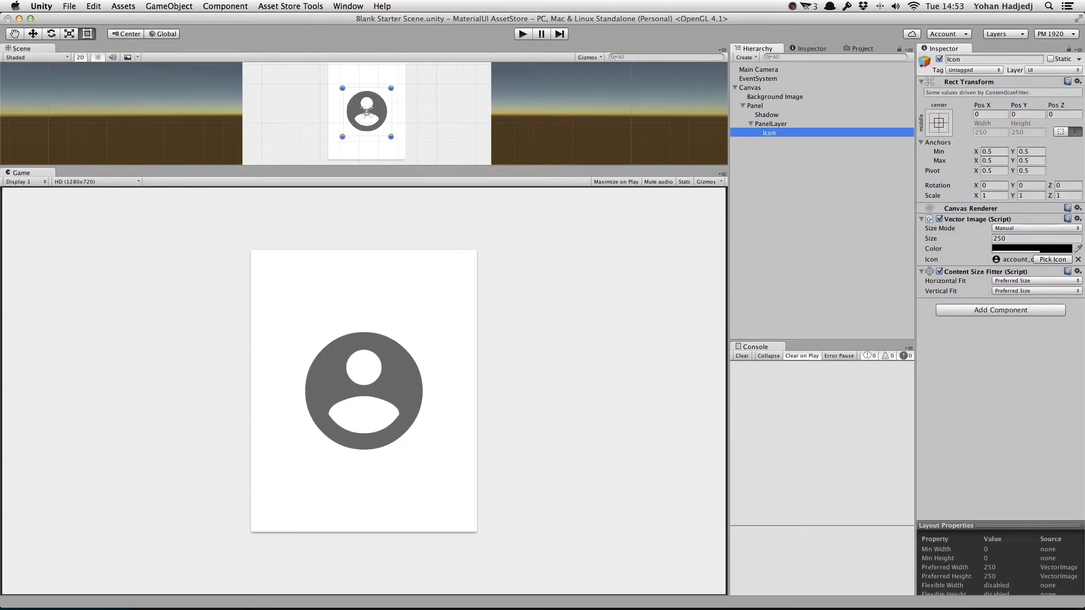
Step: In the Icon Picker try the FontAwesome and WeatherIcons packs, then choose the abseiling icon from MapIcons
click(1053, 260)
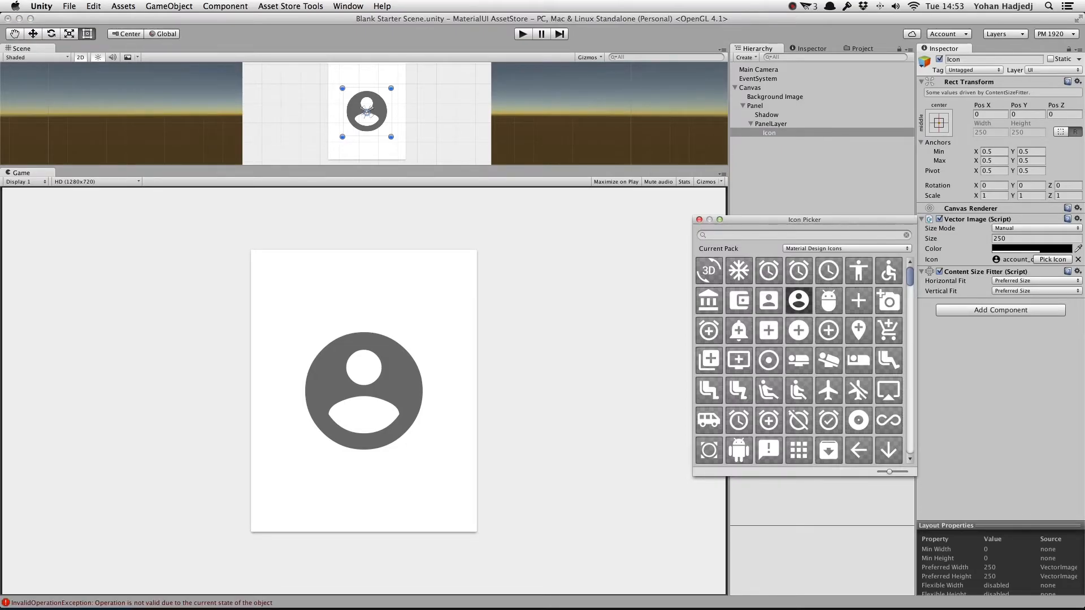
click(847, 247)
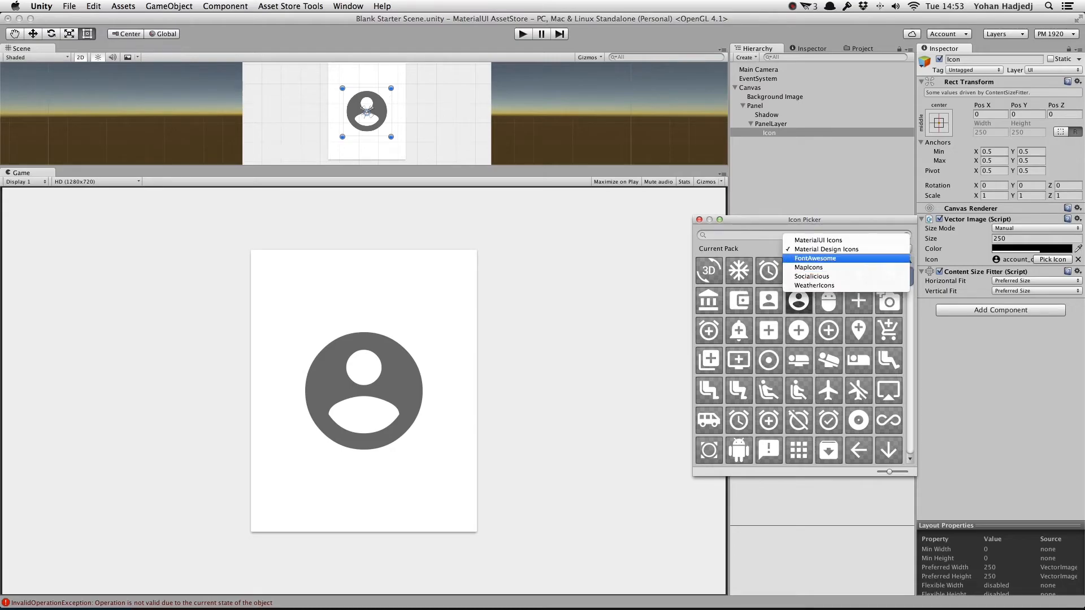
click(816, 258)
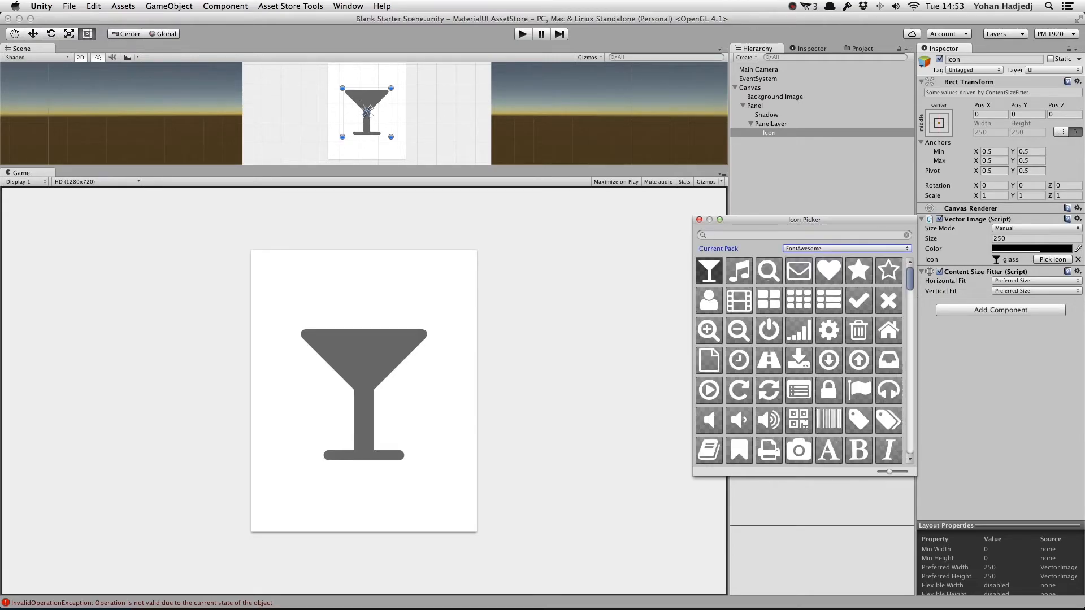
click(846, 248)
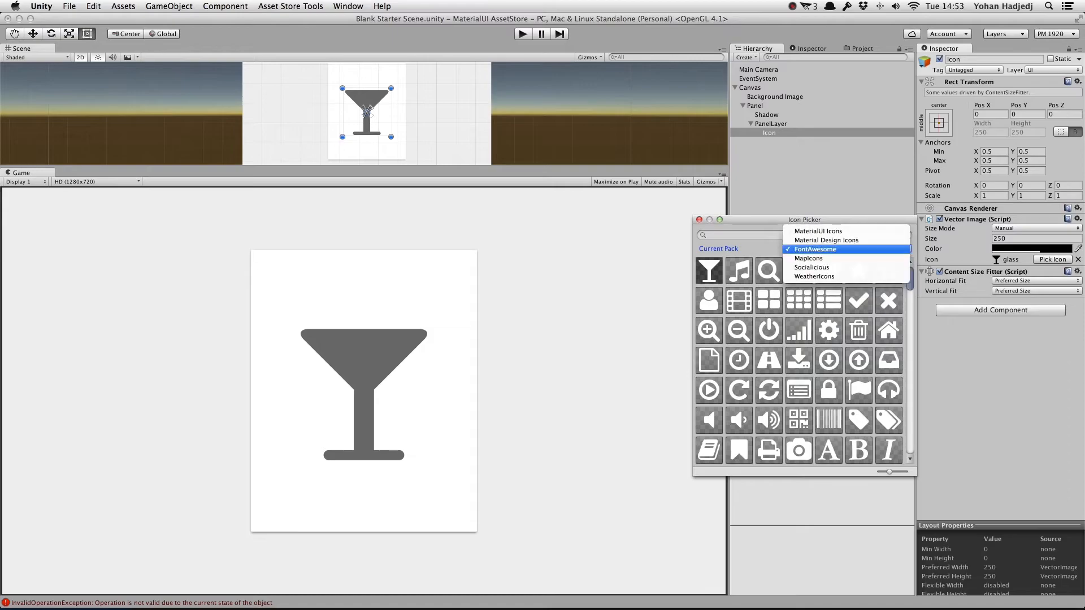
click(812, 267)
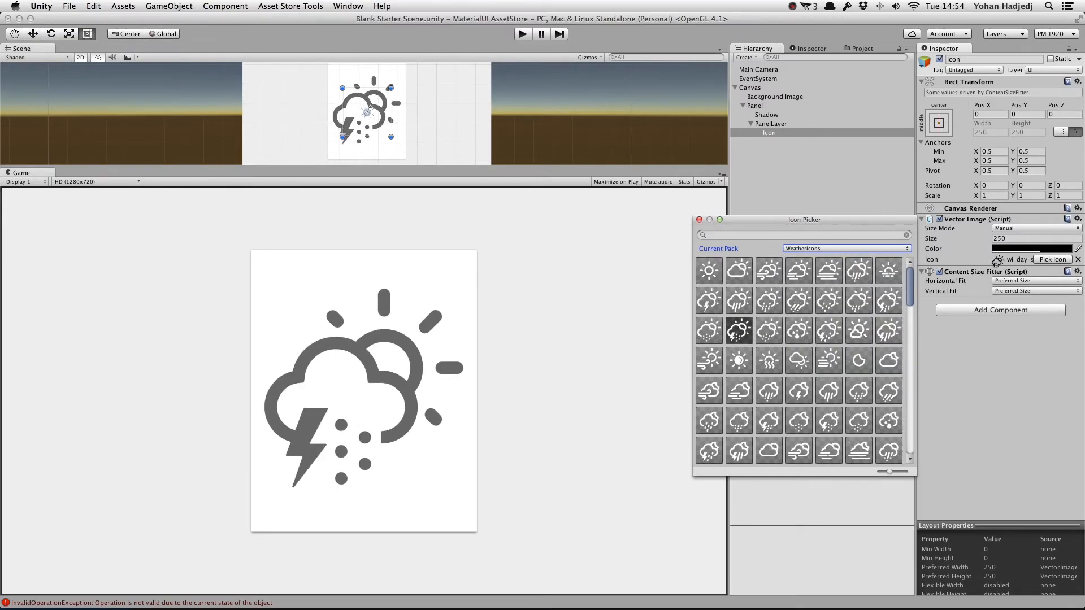
click(347, 6)
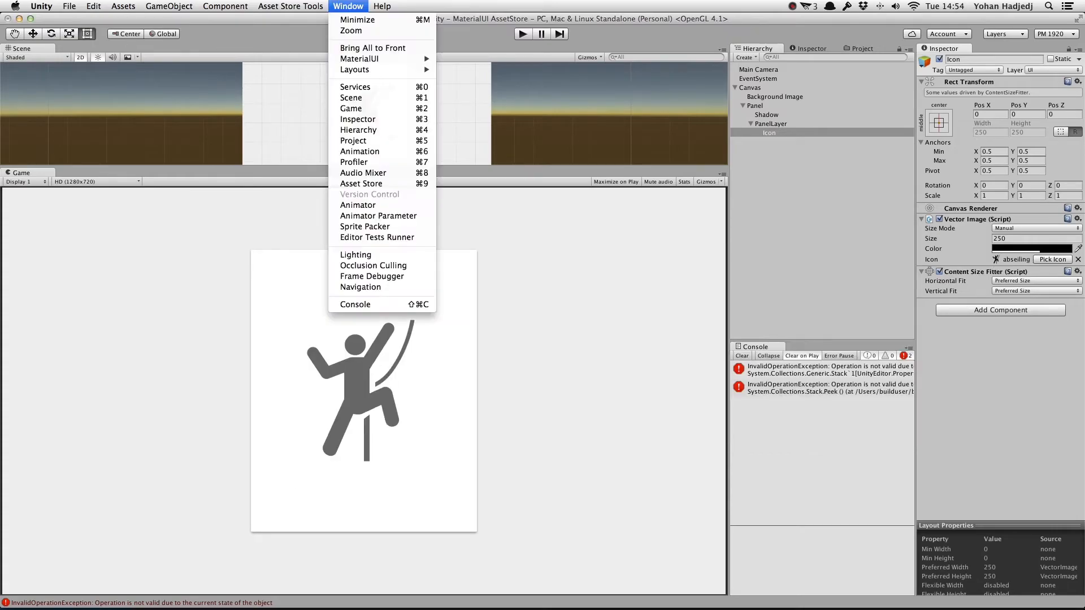
mouse_move(356, 59)
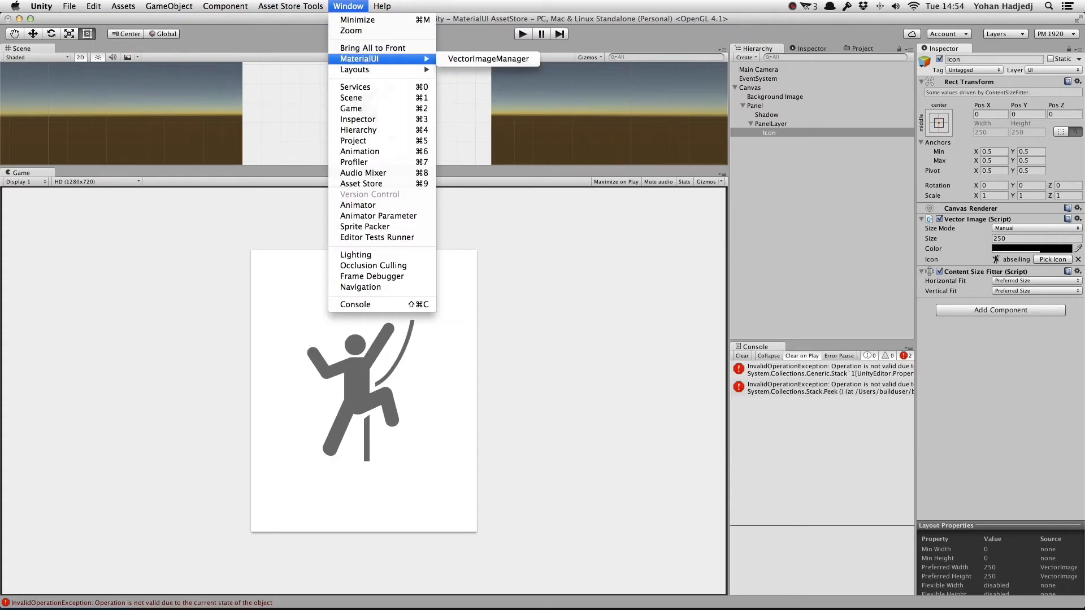
Step: From VectorImageManager open the IcoMoon website and import the game-controller and fire SVG files
click(487, 59)
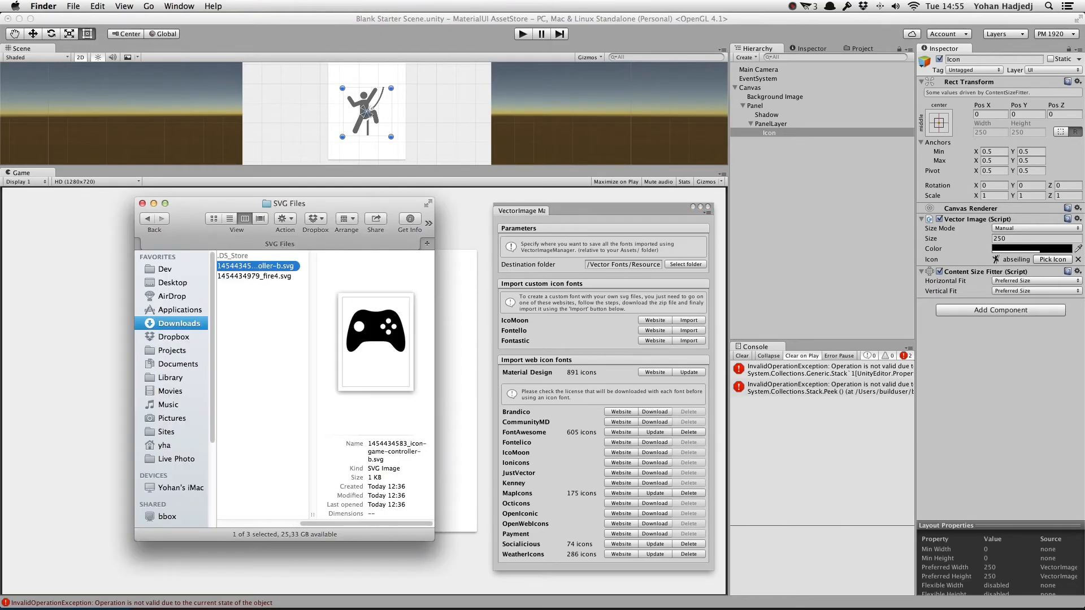
click(253, 275)
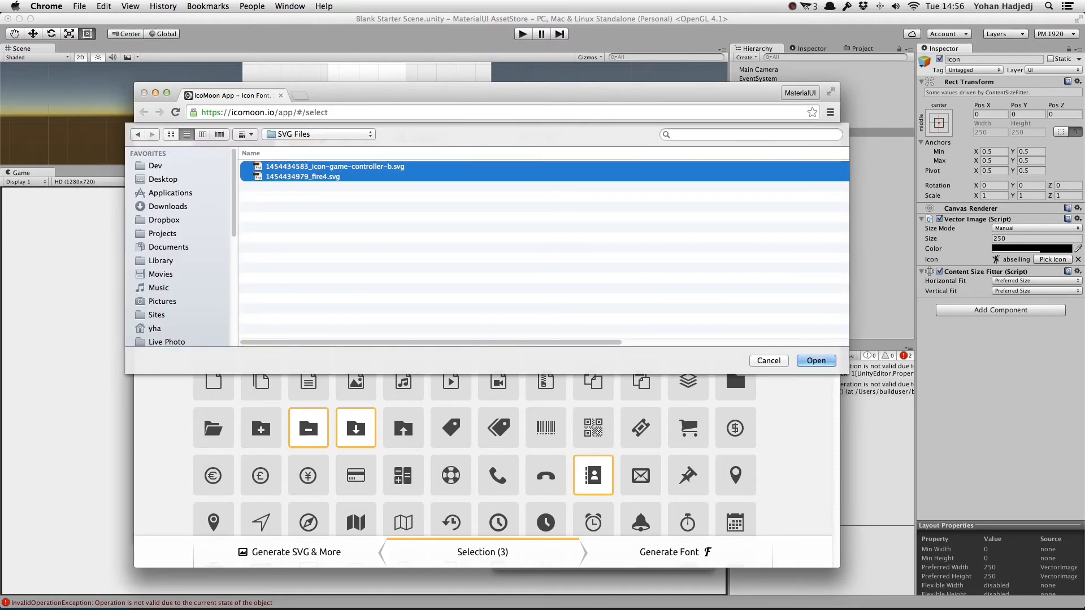
click(816, 361)
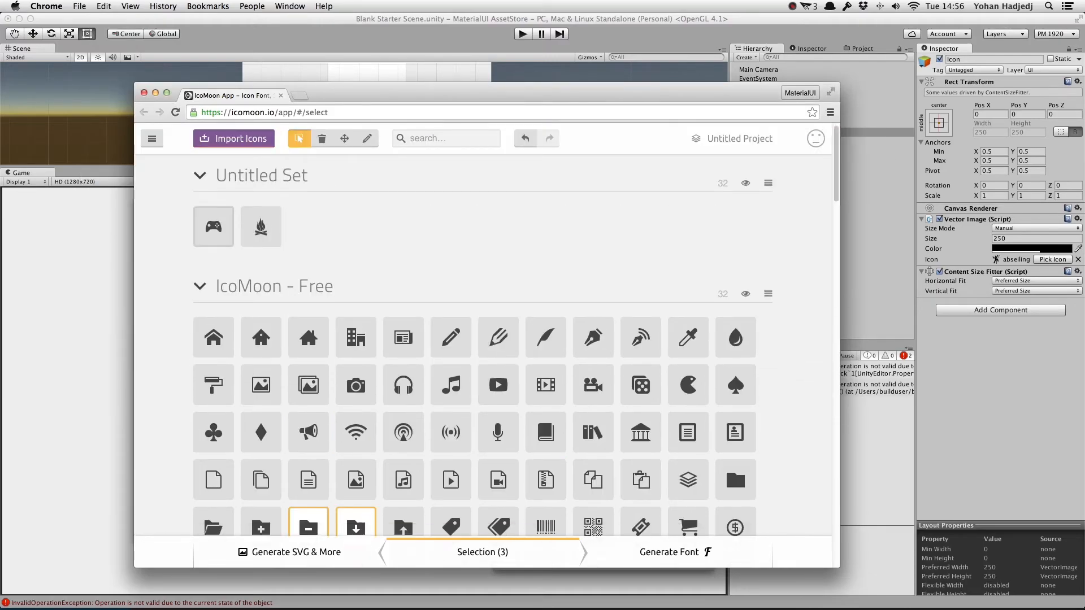
click(672, 552)
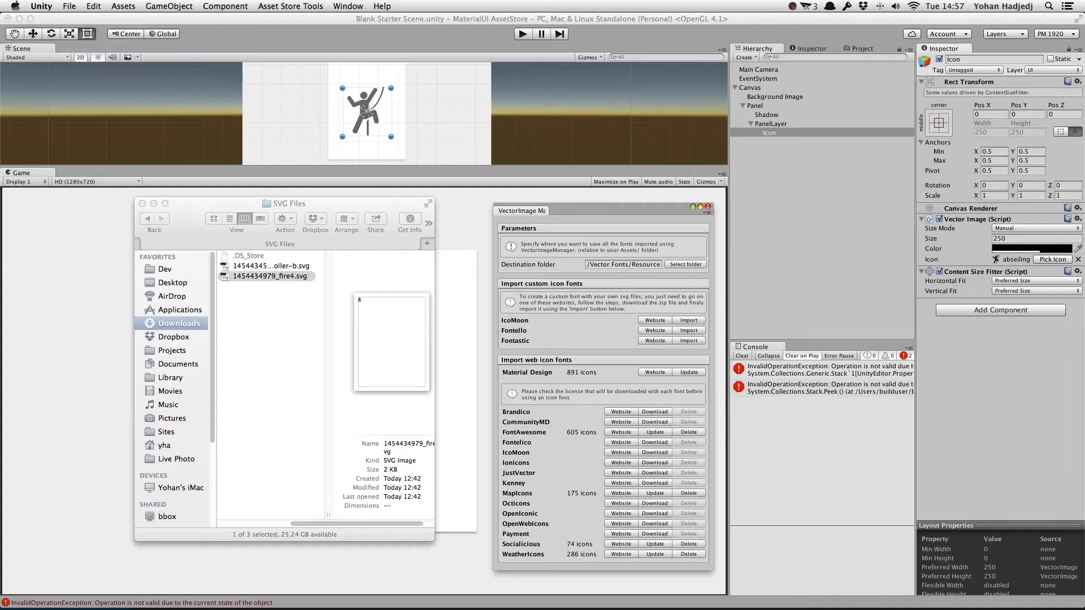
Step: Import tutorial-icon-test.zip as a custom IcoMoon font and pick its game controller icon
click(689, 319)
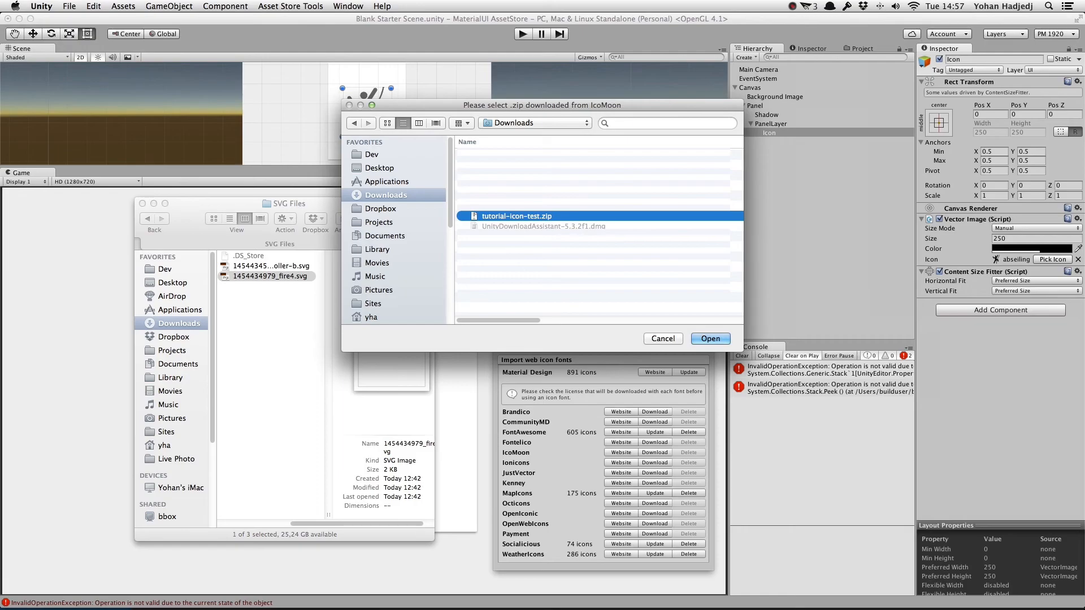
click(710, 339)
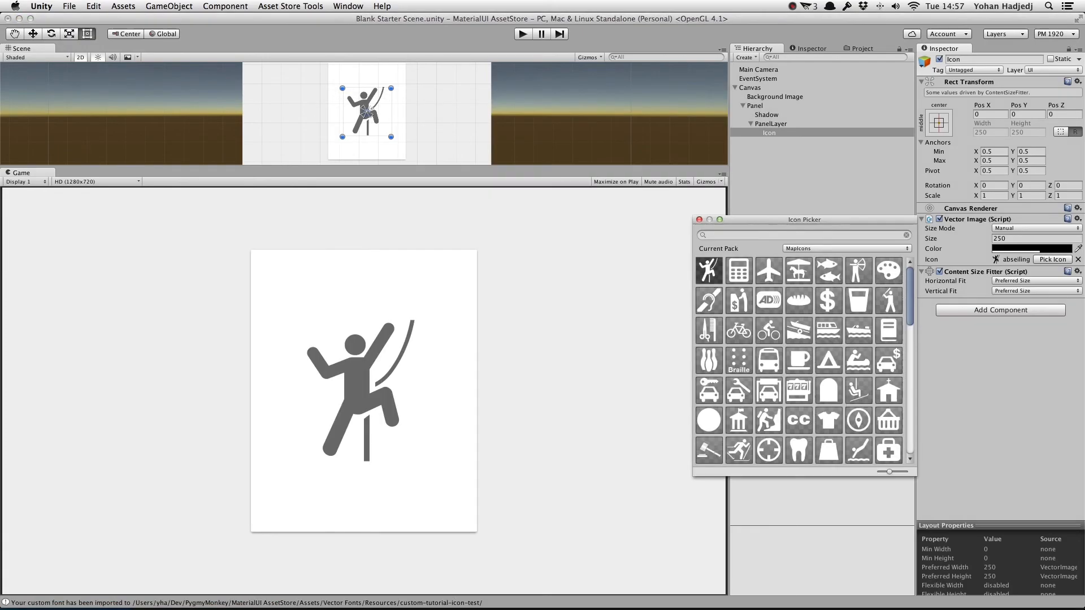
click(845, 248)
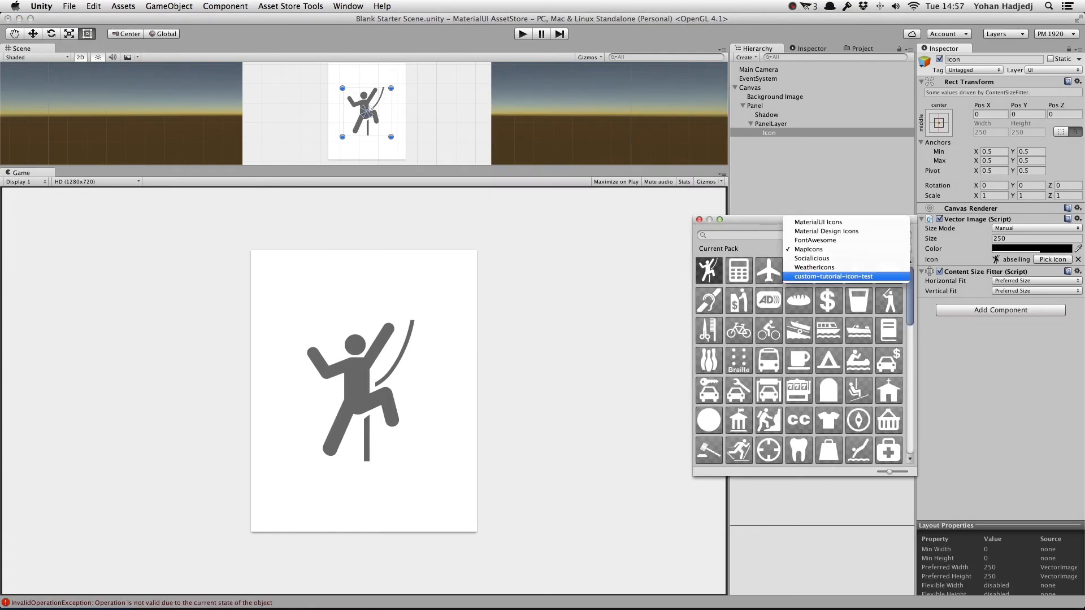
click(832, 276)
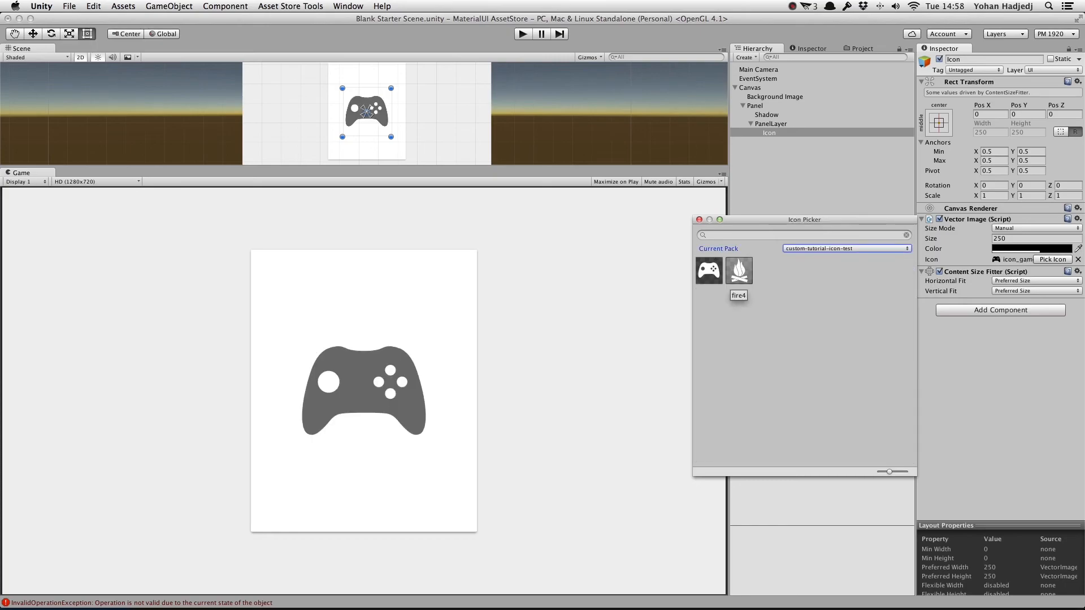